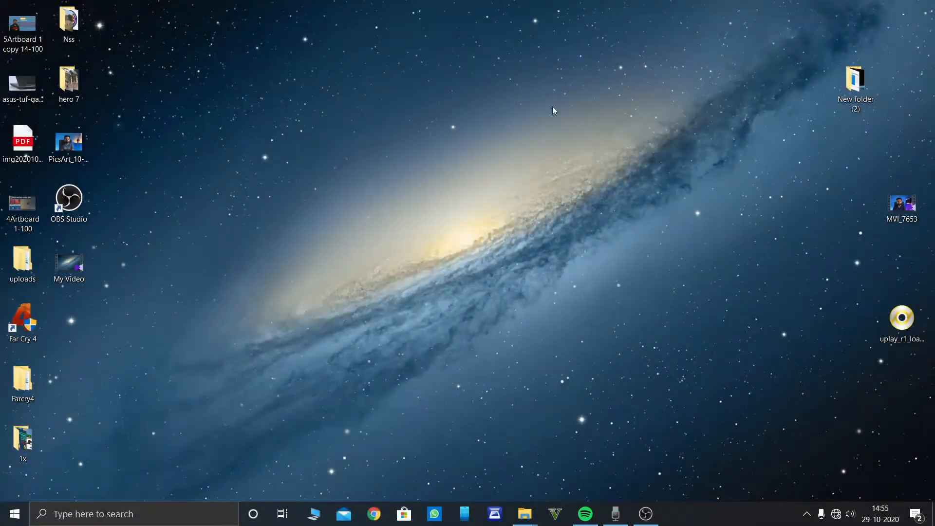
- Search for cmd and launch Command Prompt as administrator
click(131, 514)
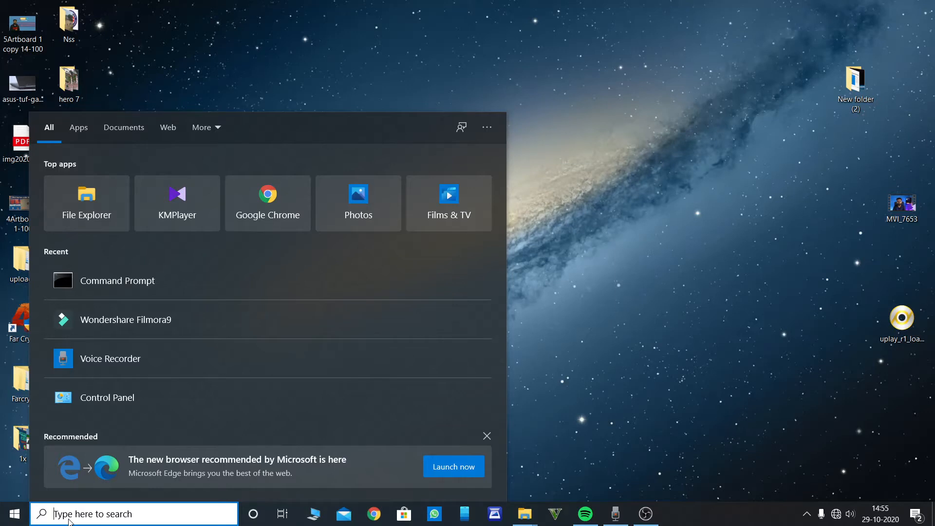
text(cmd)
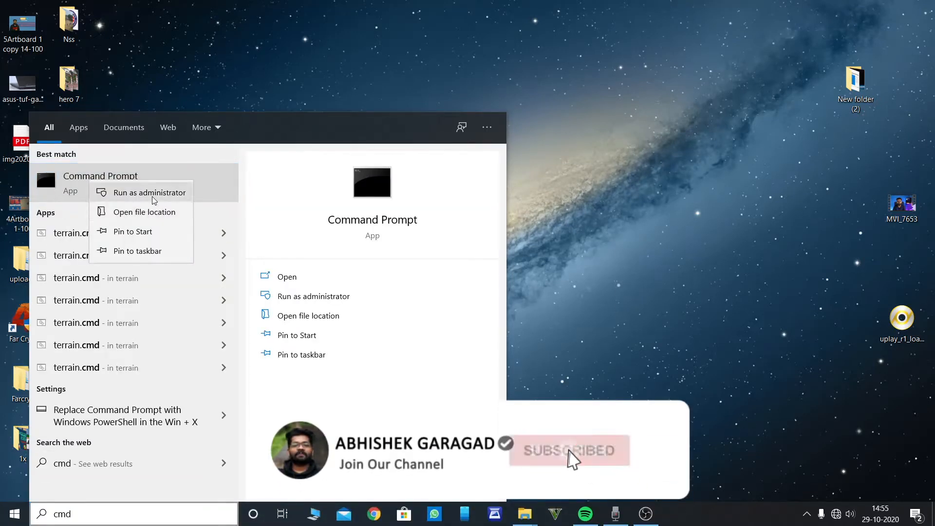
click(149, 191)
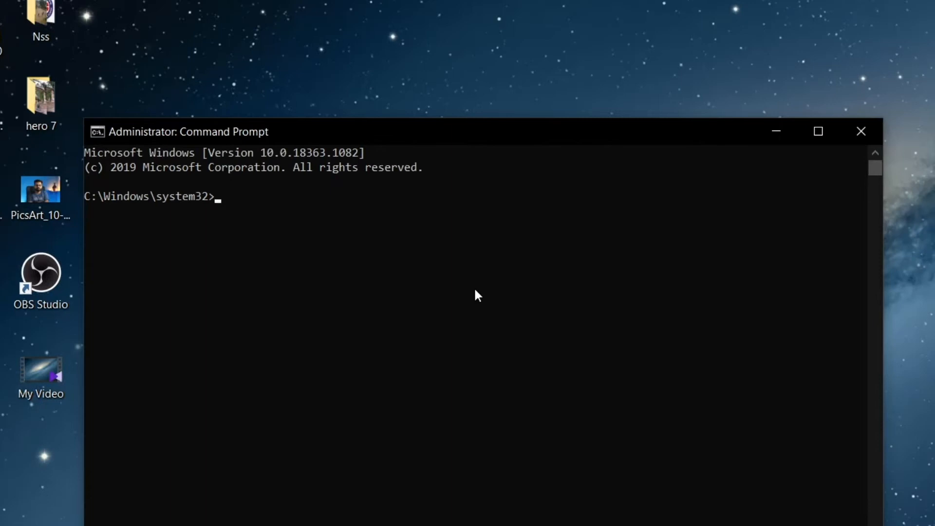
- Run wmic memorychip get speed, which reports 2666 for both modules
text(wmic)
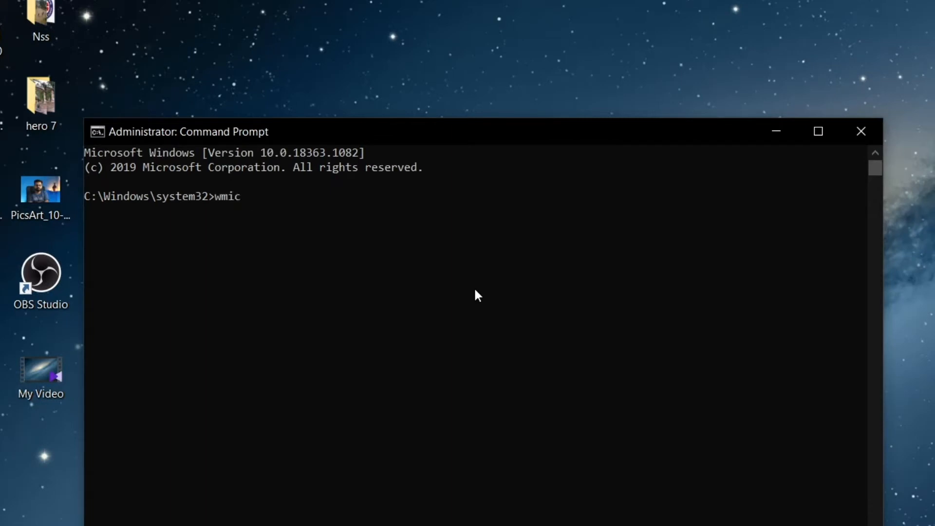
text(memo)
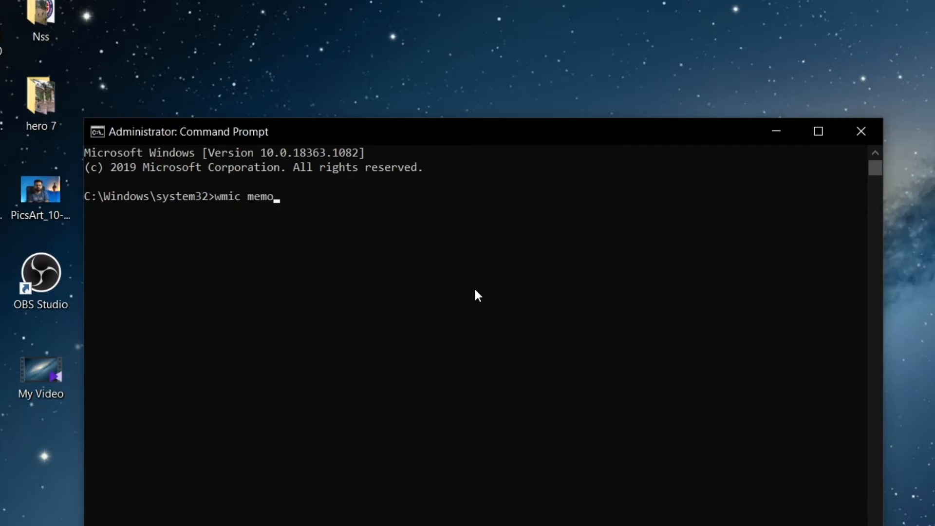
text(rychi)
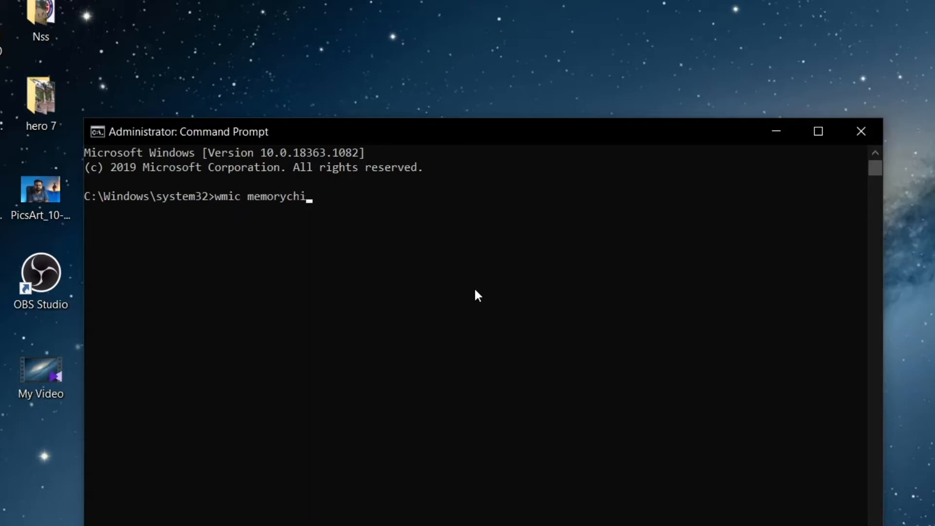
text(p get s)
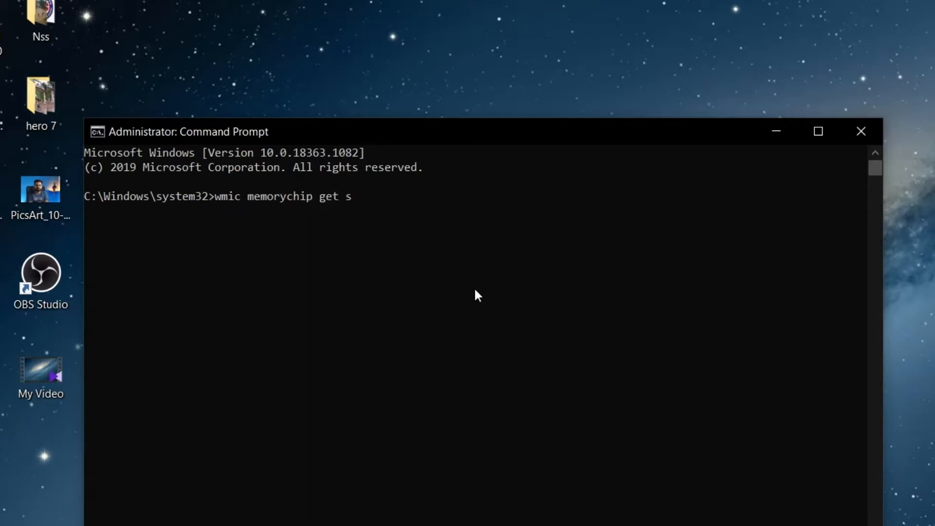
key(Return)
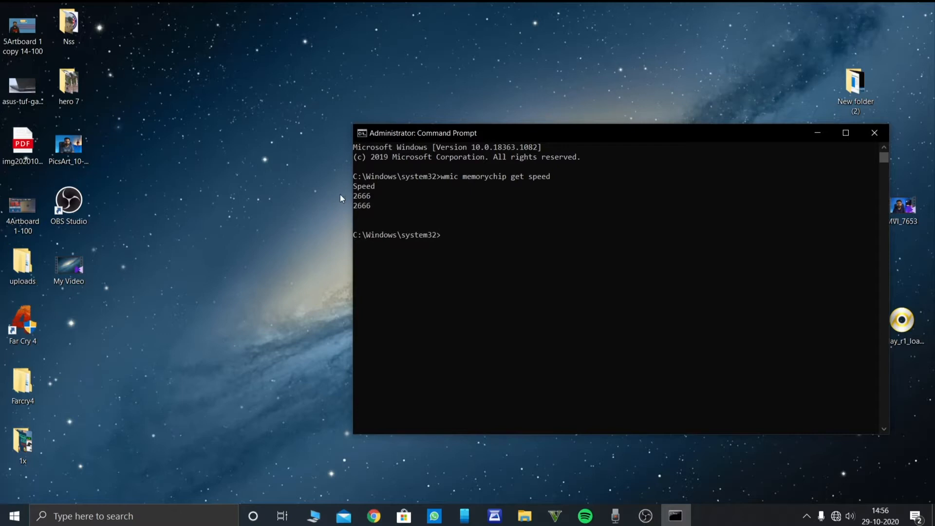
mouse_move(345, 221)
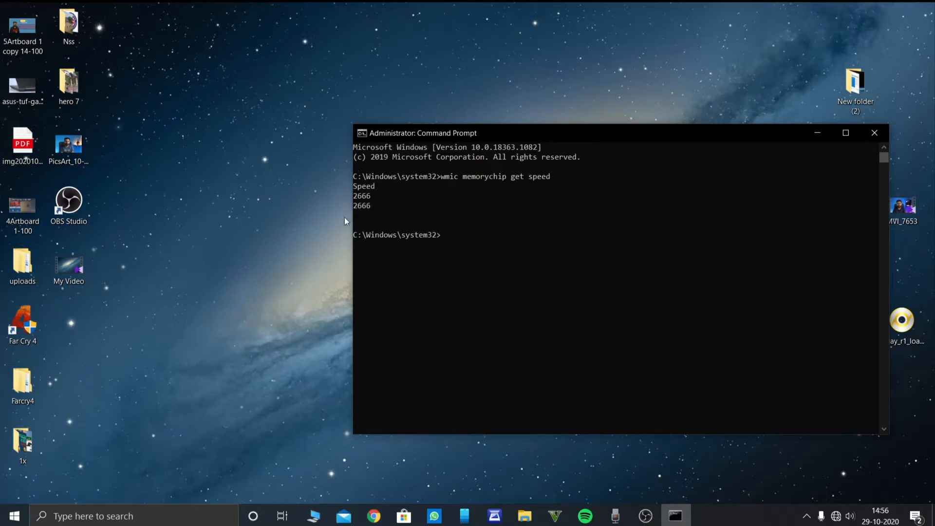
mouse_move(385, 220)
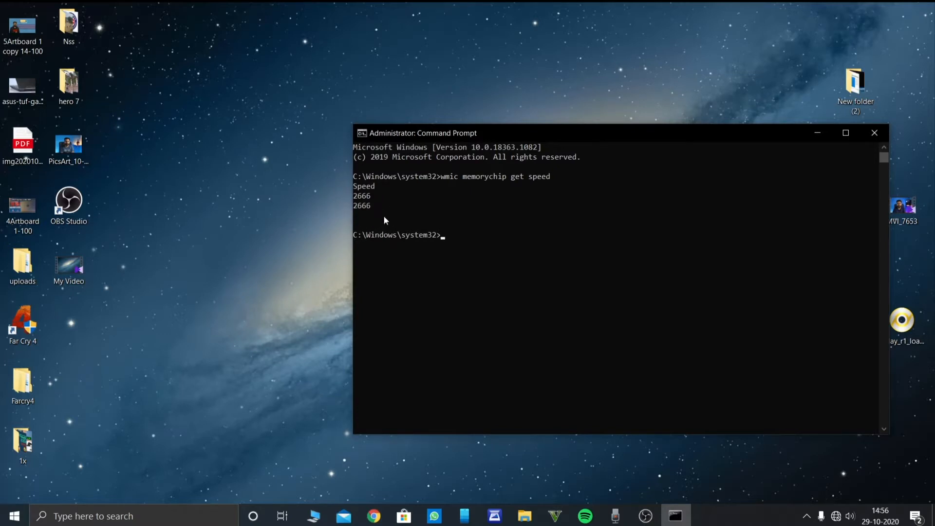
mouse_move(651, 18)
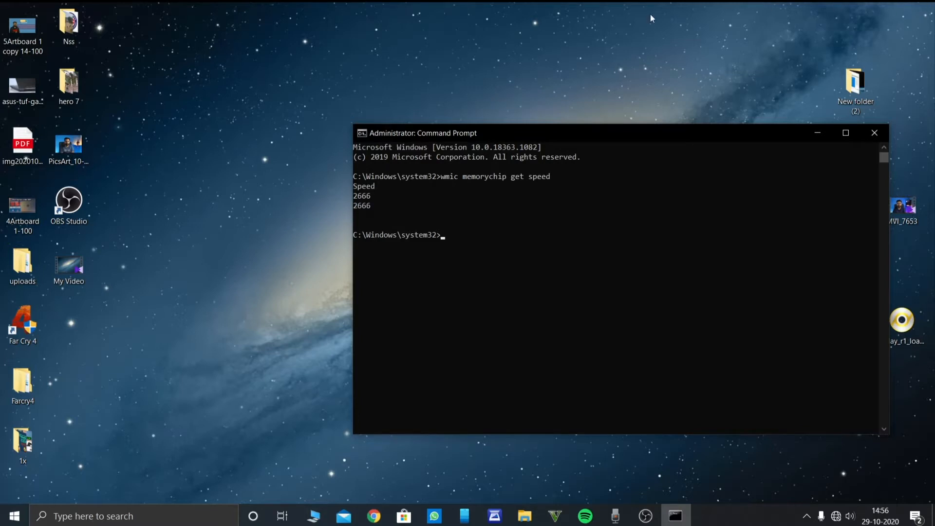
mouse_move(723, 166)
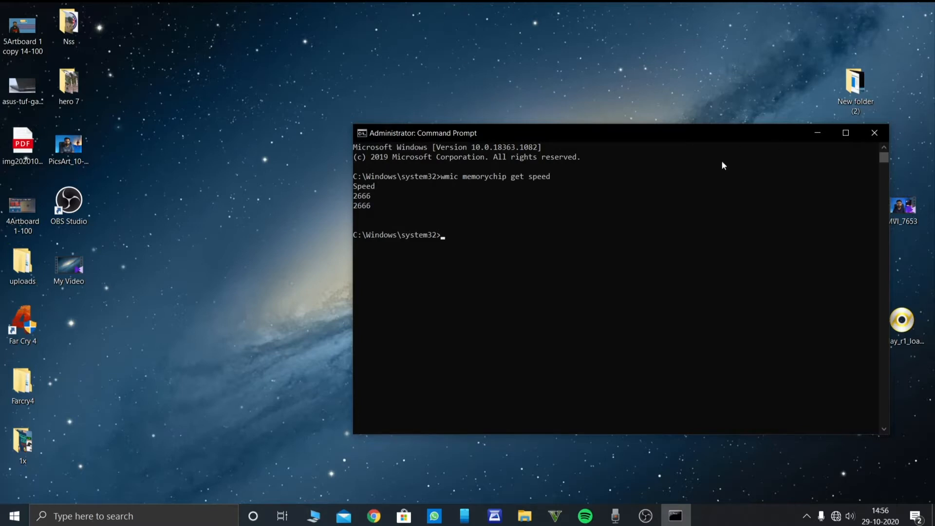
mouse_move(836, 152)
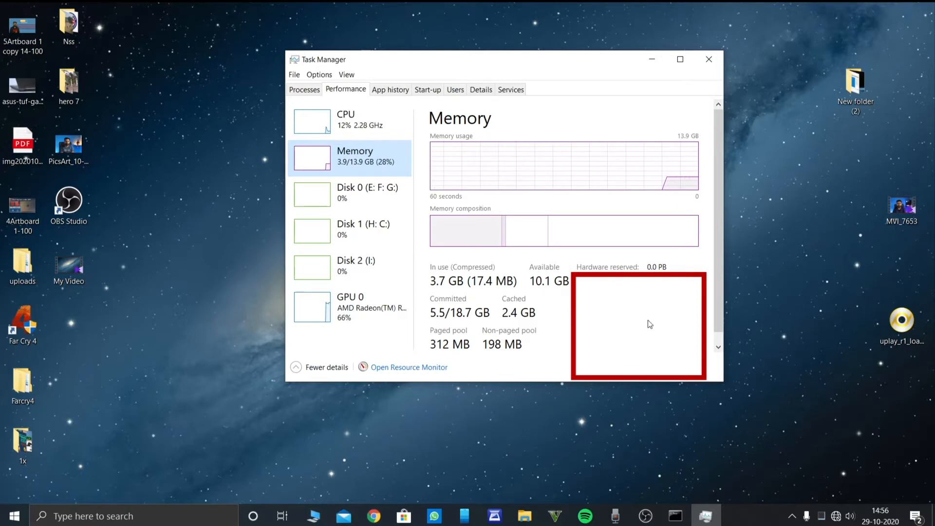
mouse_move(682, 310)
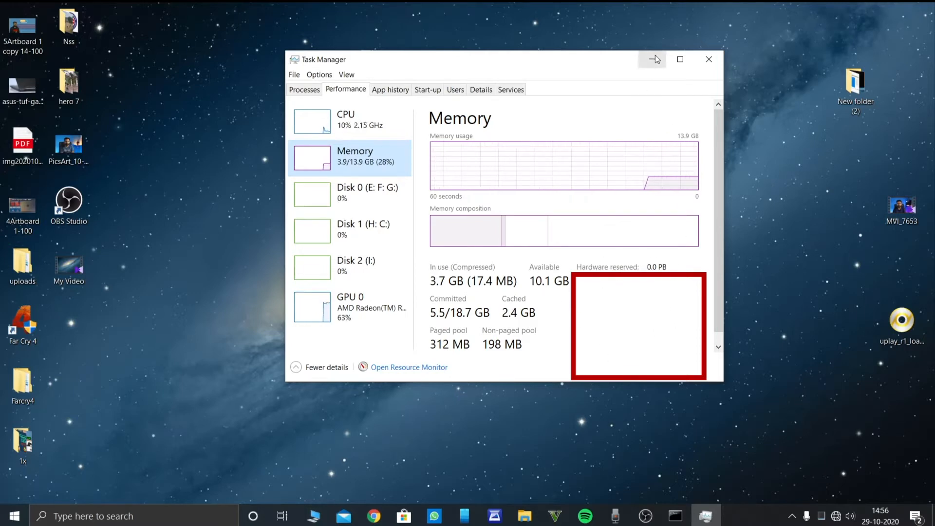
- Minimize Task Manager after checking the Memory performance page
click(653, 59)
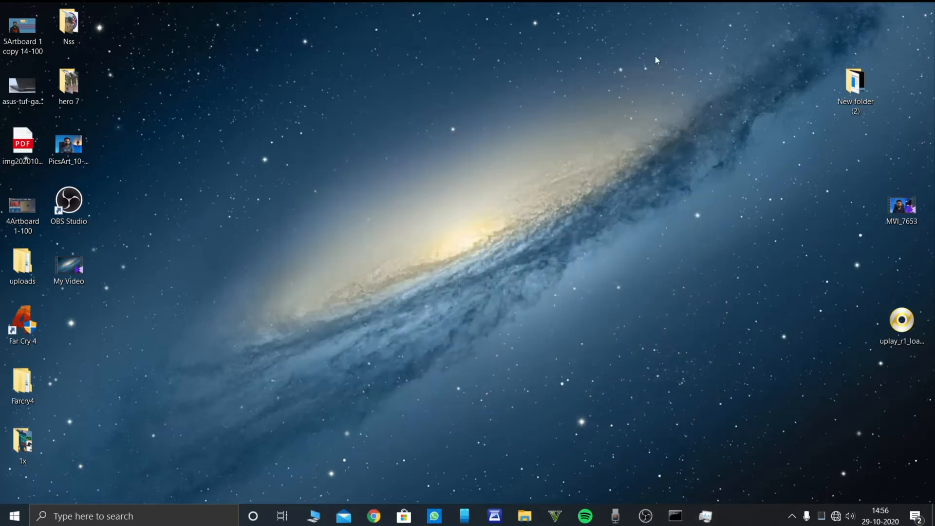
mouse_move(680, 282)
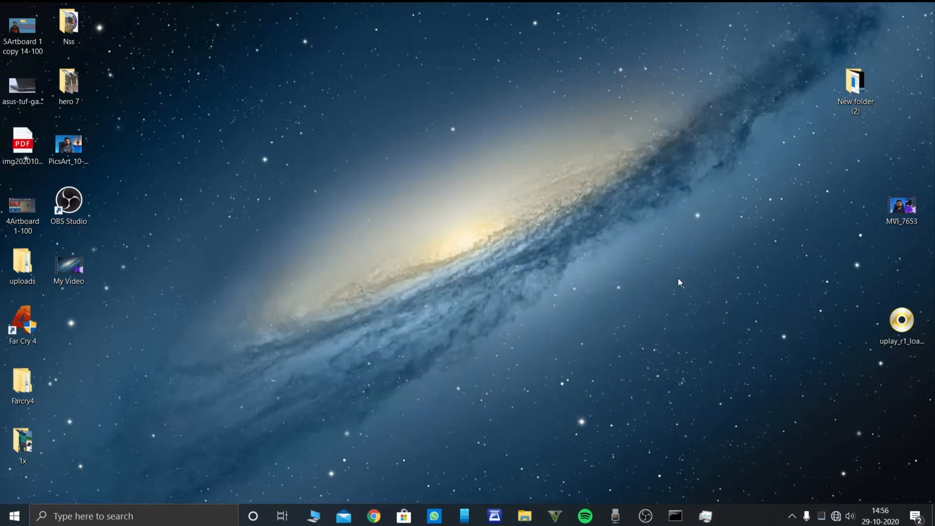
mouse_move(635, 443)
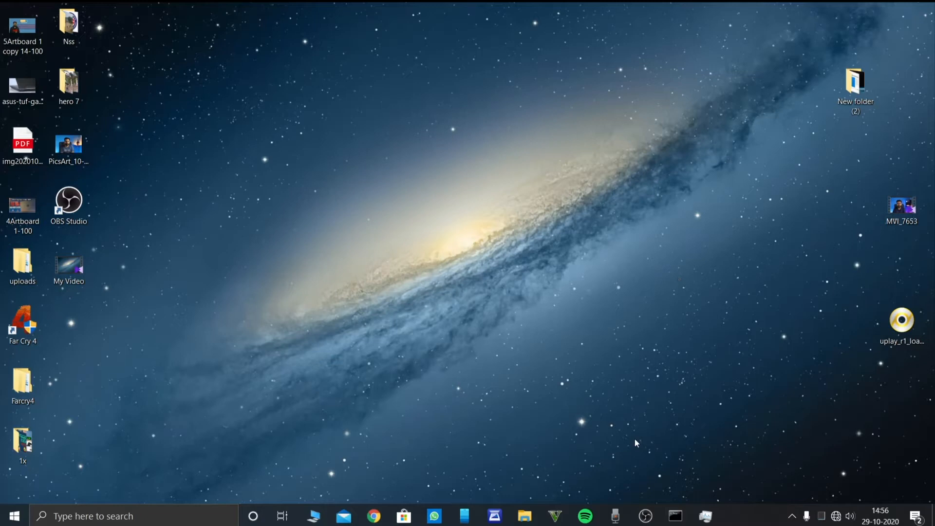
mouse_move(315, 516)
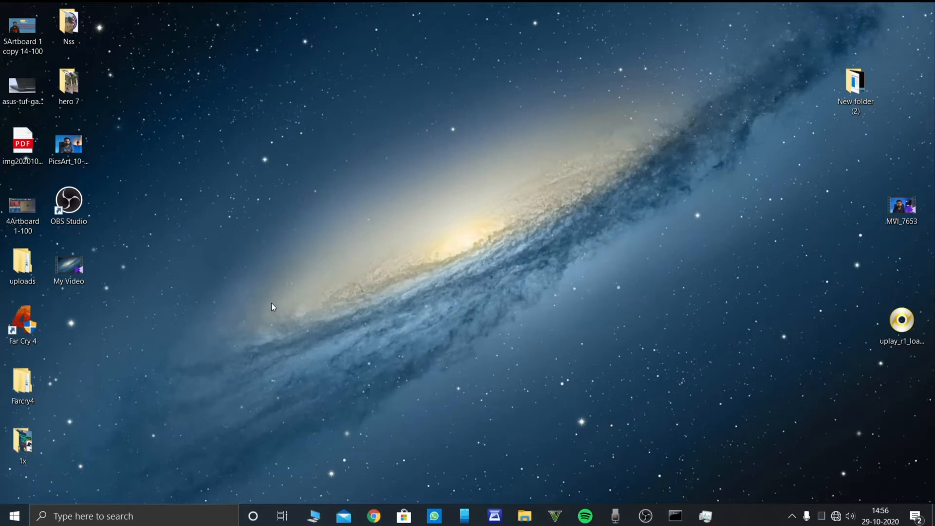
mouse_move(290, 128)
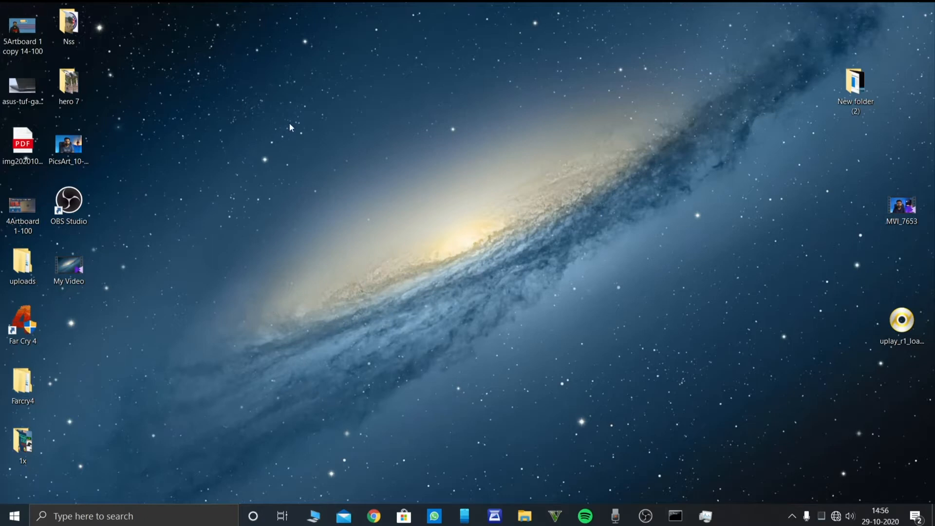
mouse_move(630, 67)
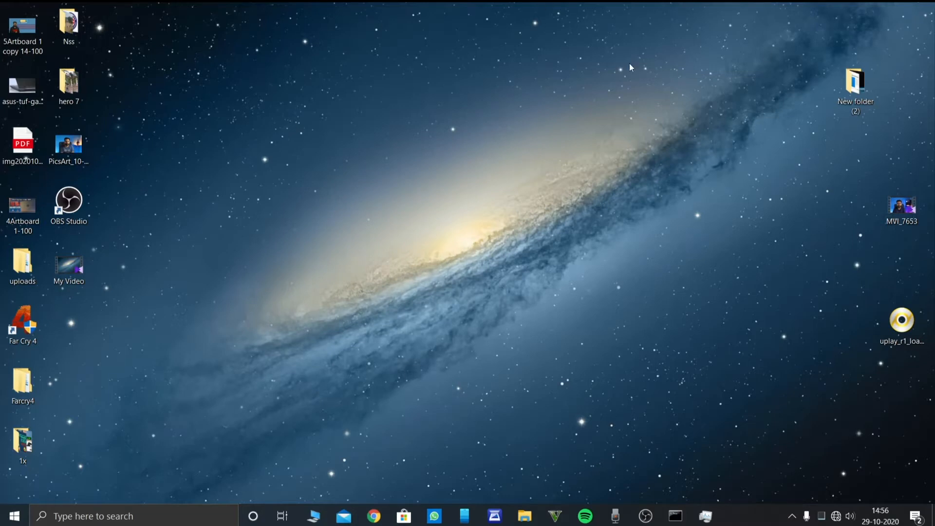
mouse_move(365, 286)
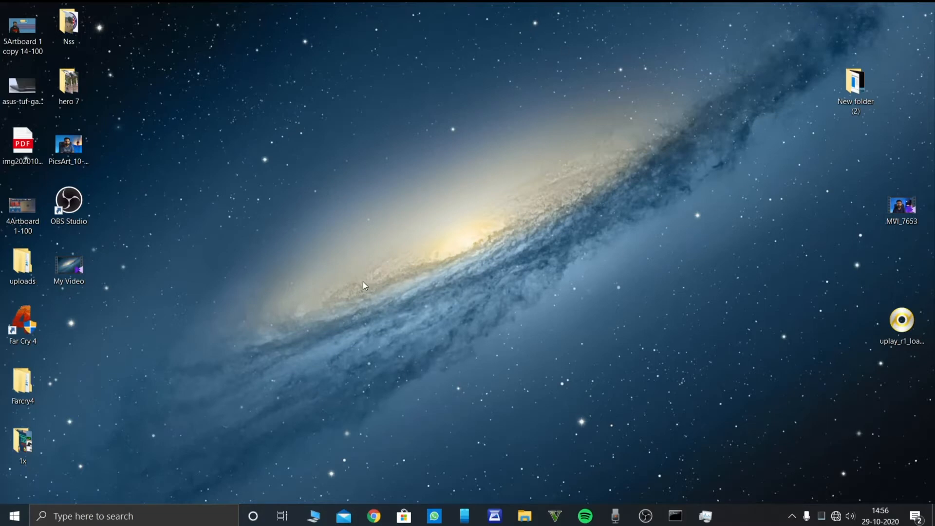
mouse_move(742, 515)
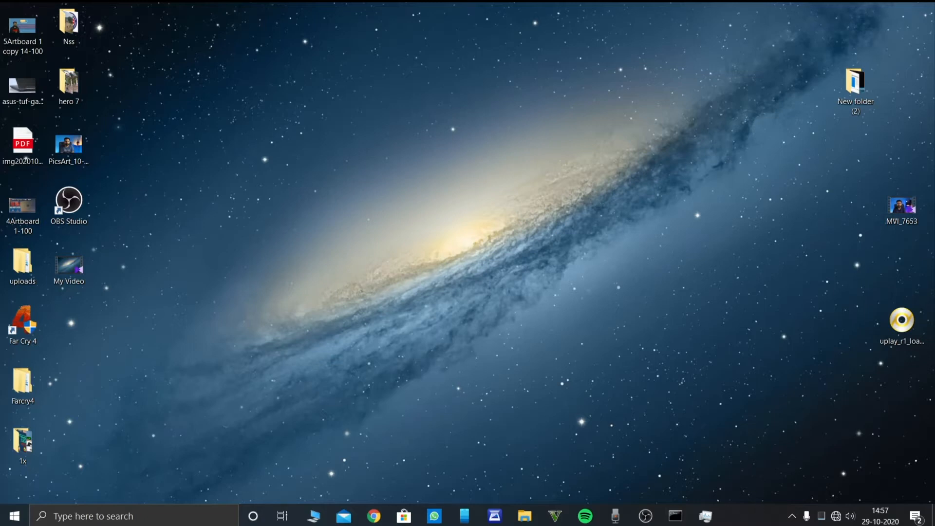
mouse_move(723, 462)
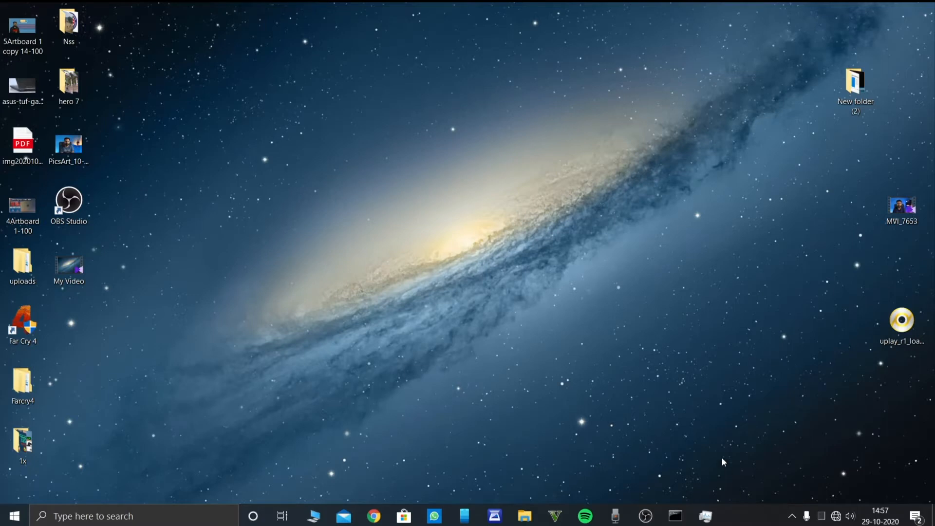
mouse_move(795, 513)
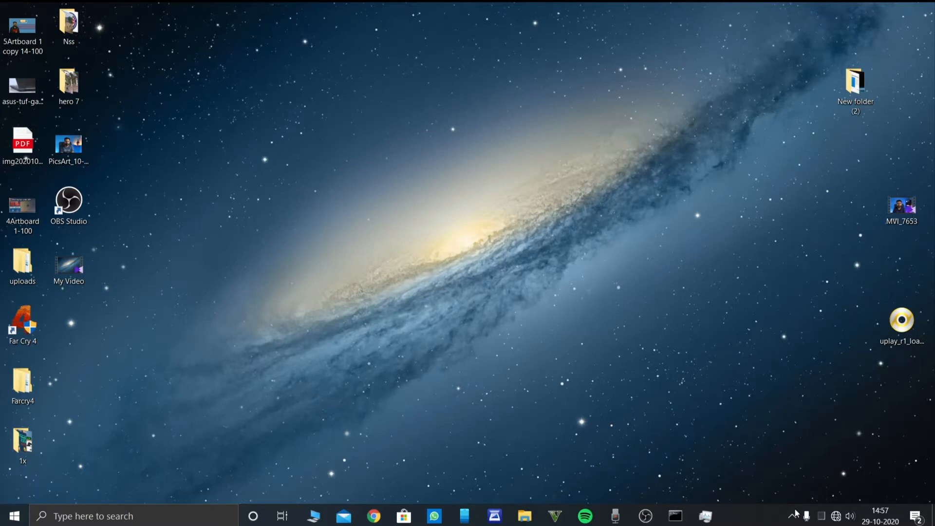
- Expand the hidden system tray icons on the taskbar
click(794, 516)
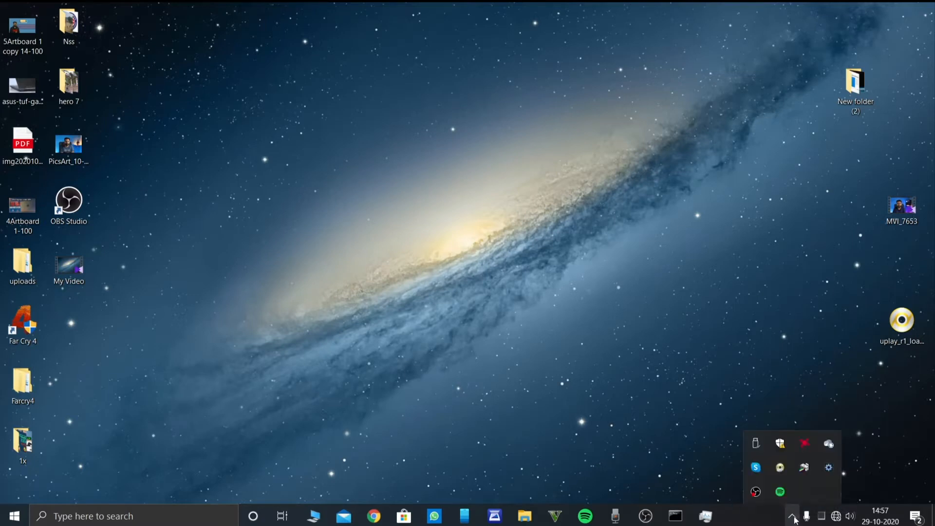
- Launch Gigabyte APP Center from the tray and start its Fast Boot utility
click(828, 467)
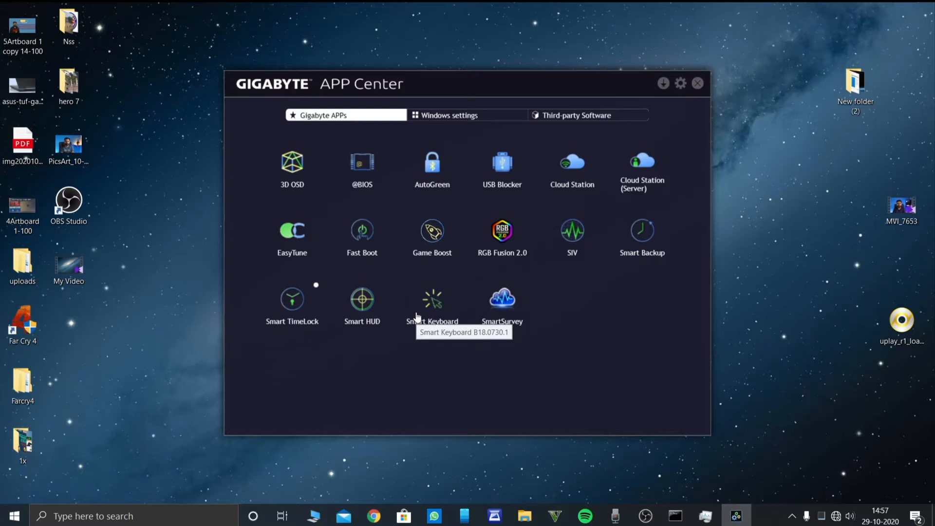
mouse_move(420, 324)
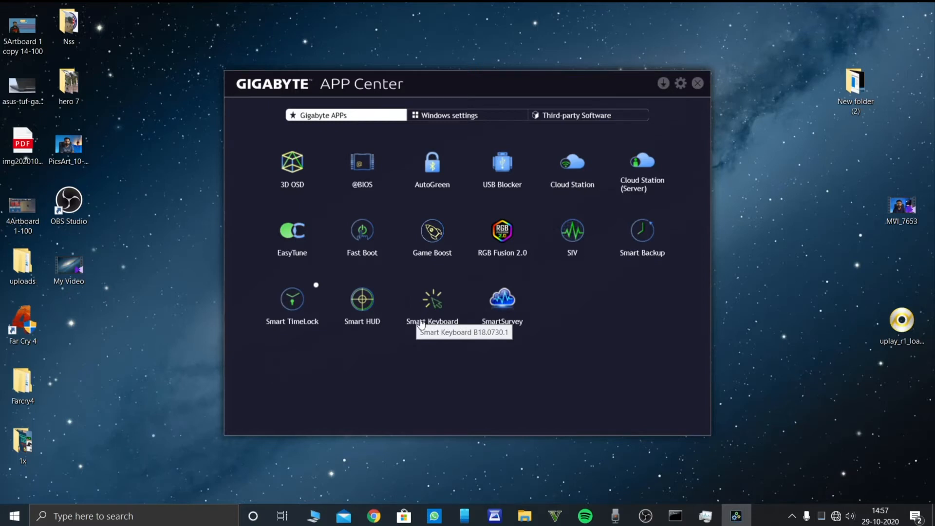
mouse_move(576, 123)
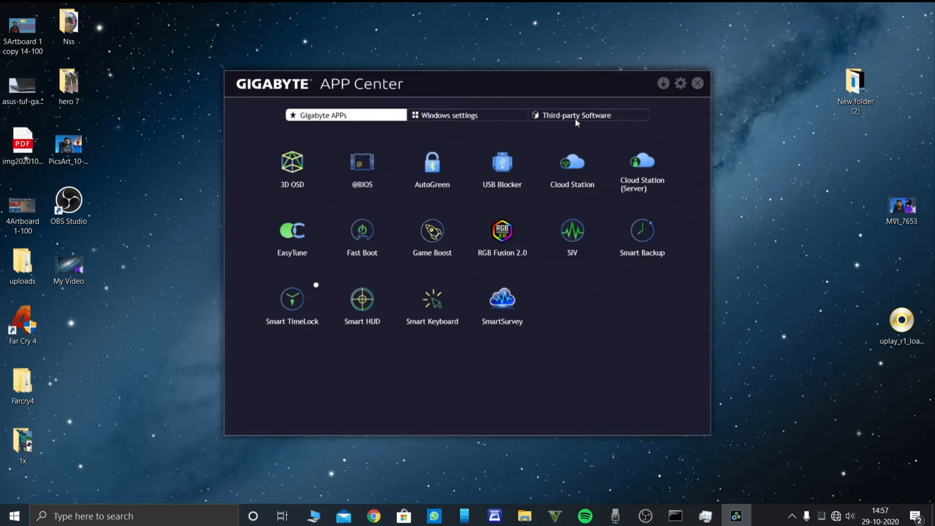
mouse_move(704, 276)
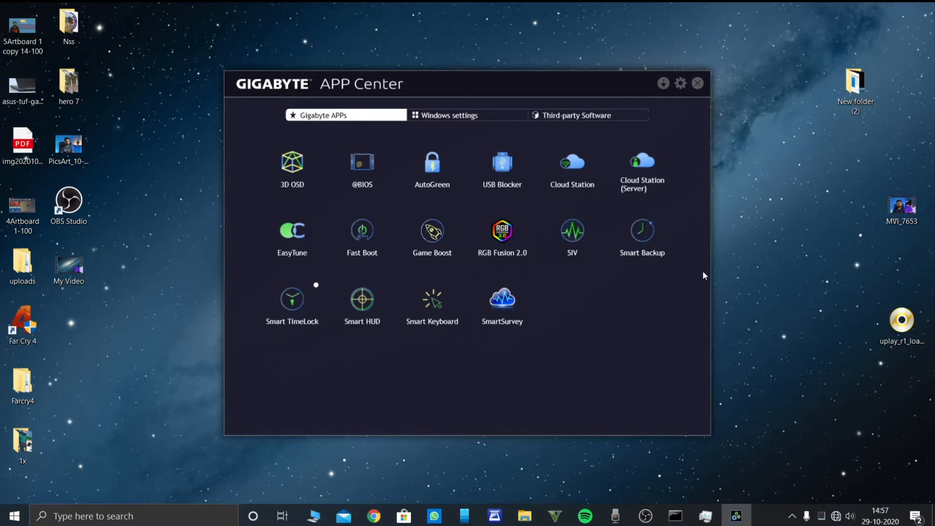
mouse_move(398, 303)
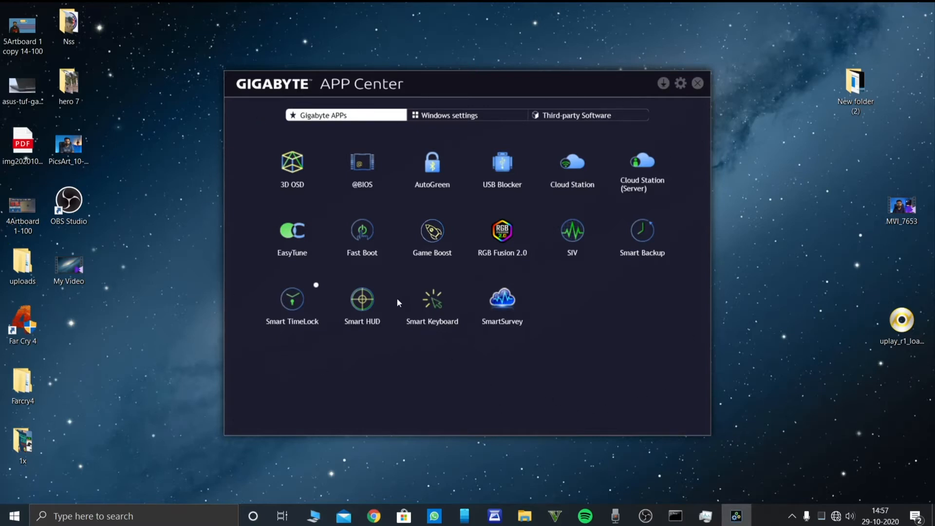
mouse_move(357, 232)
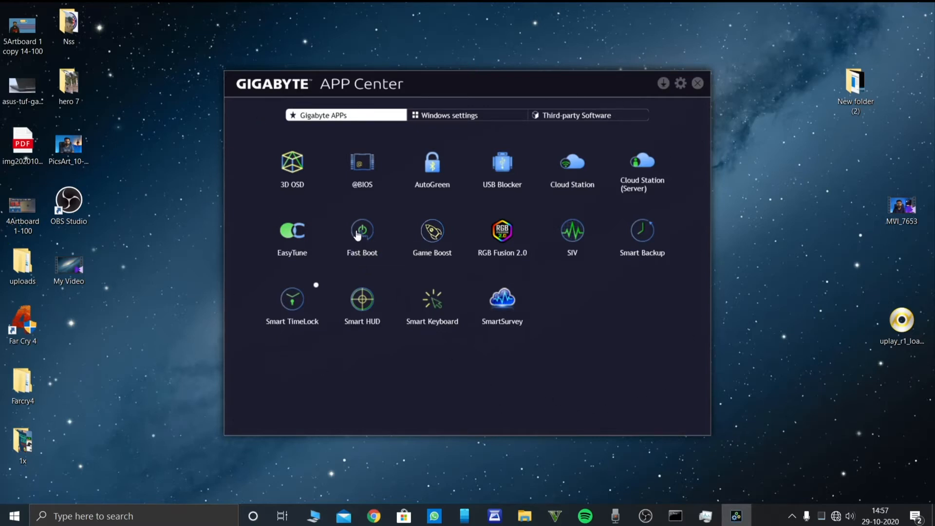
click(362, 230)
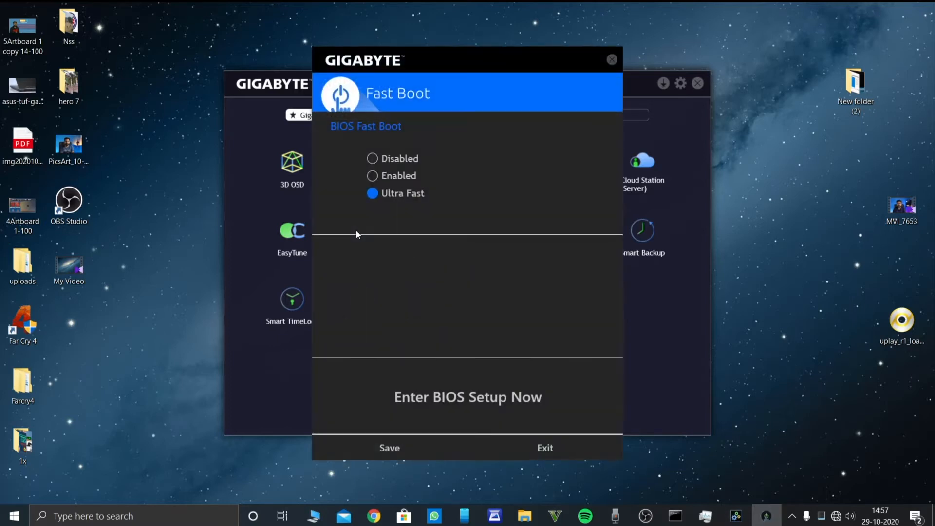
mouse_move(407, 207)
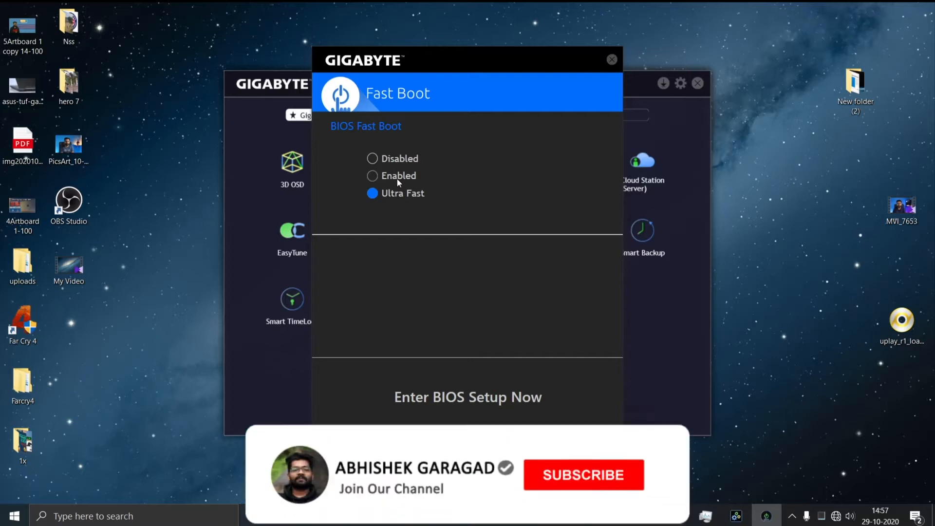
- Use Fast Boot's Enter BIOS Setup Now option to reboot straight into the BIOS
click(583, 475)
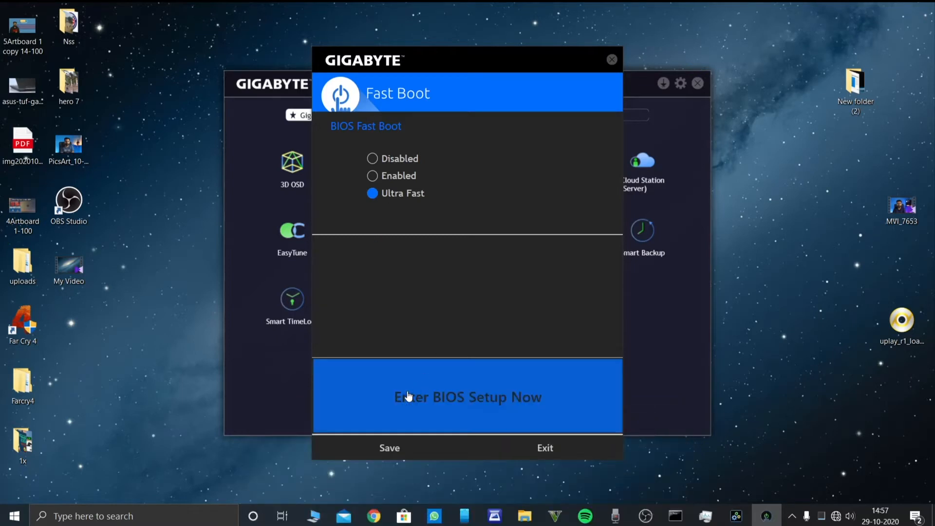
mouse_move(400, 418)
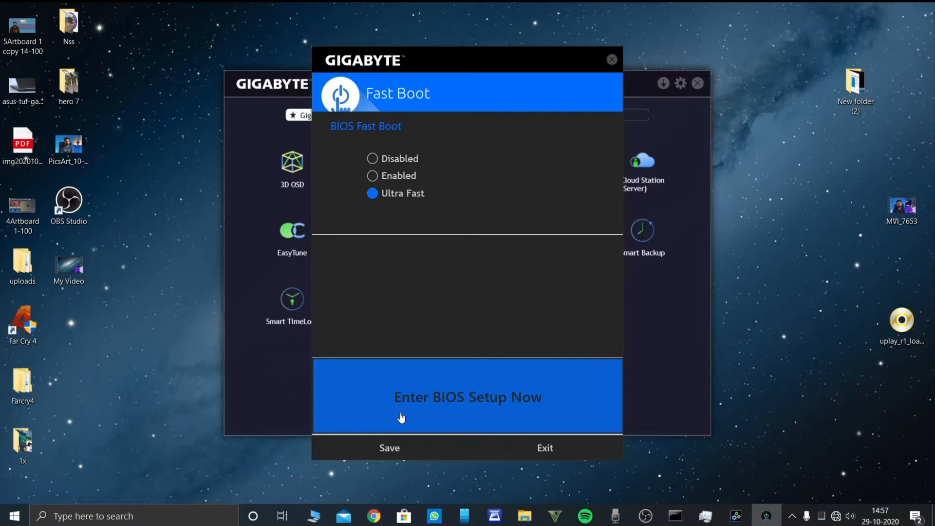
click(467, 397)
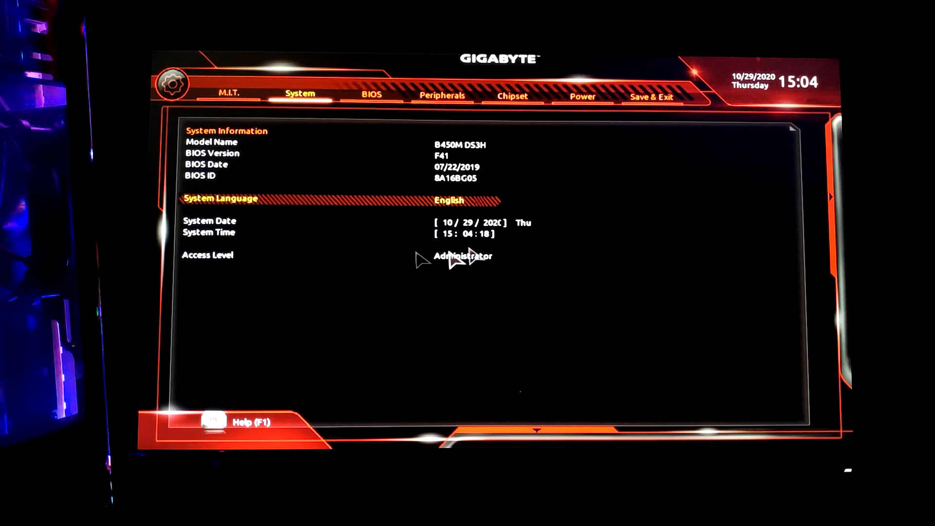
mouse_move(229, 96)
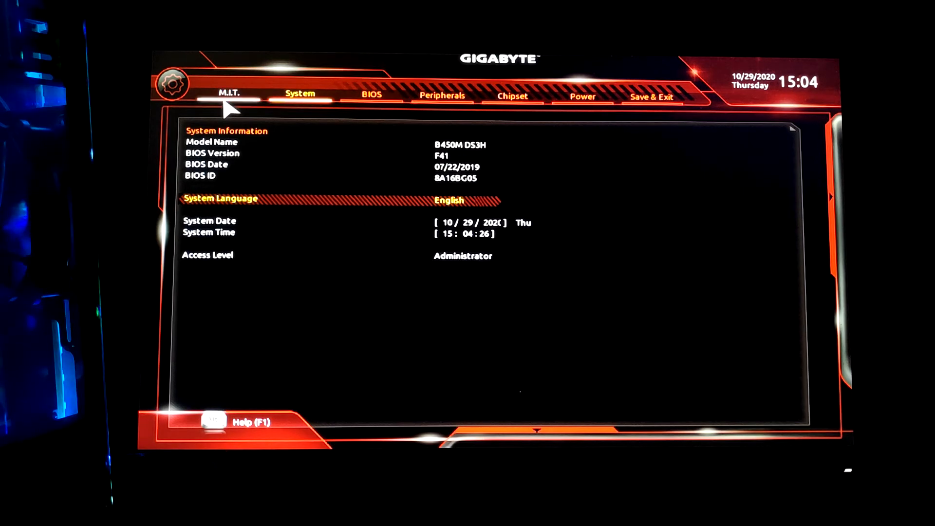
- Switch the Gigabyte BIOS to the M.I.T. tuning page
click(228, 94)
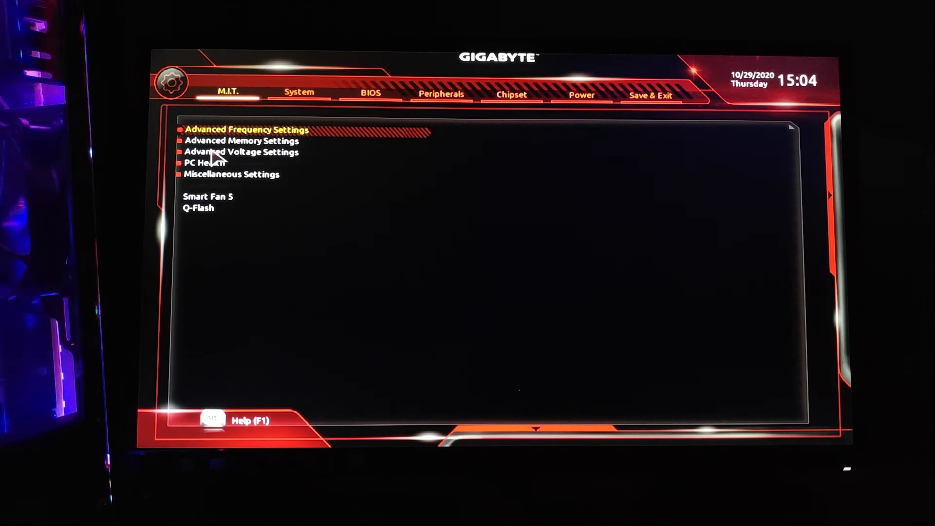
- In advanced memory settings, set Extreme Memory Profile to Profile1 for 3000MHz
click(239, 141)
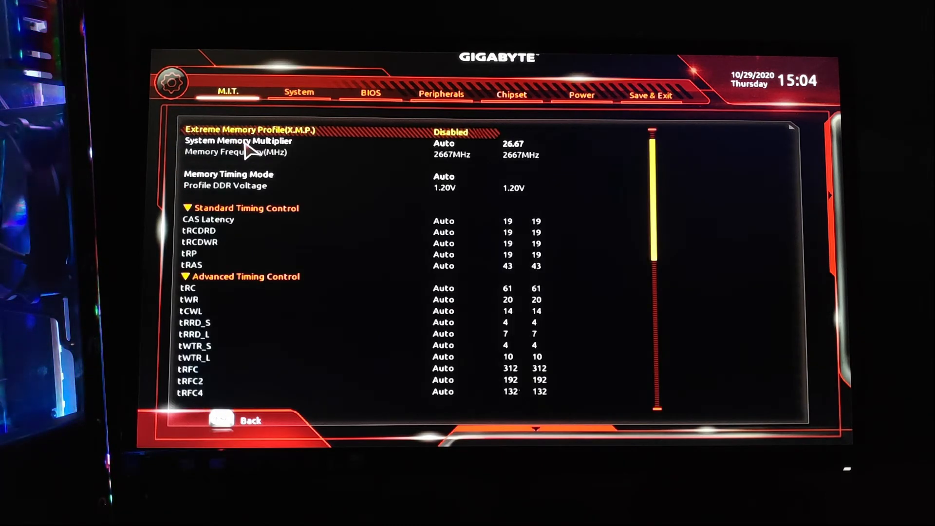
mouse_move(297, 146)
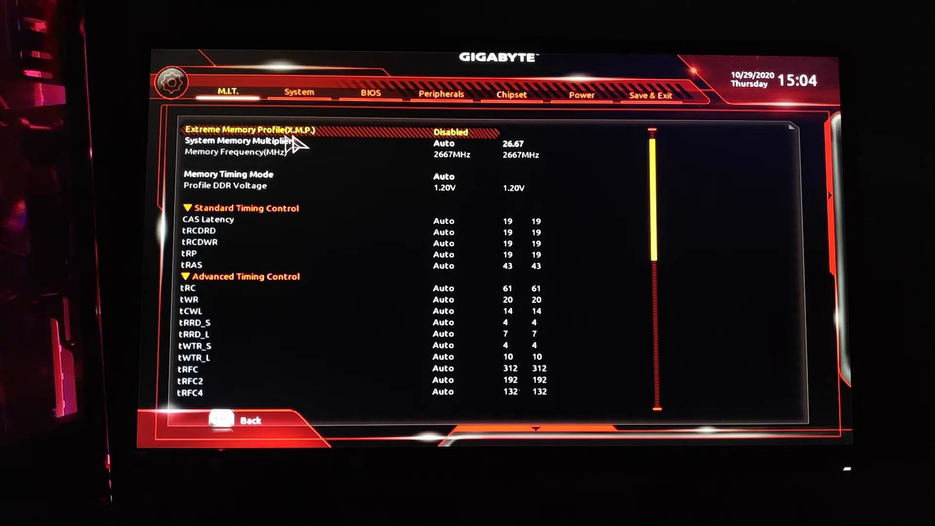
mouse_move(229, 140)
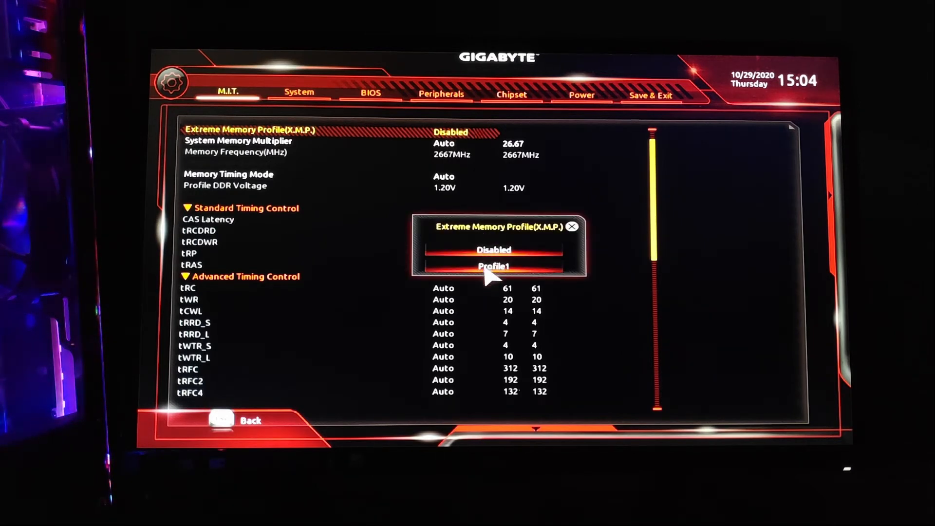
click(494, 266)
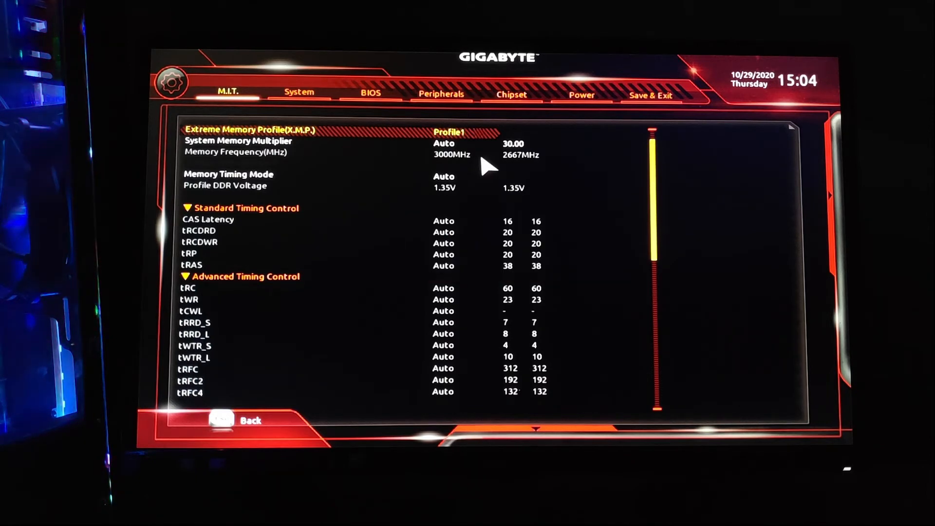
mouse_move(433, 161)
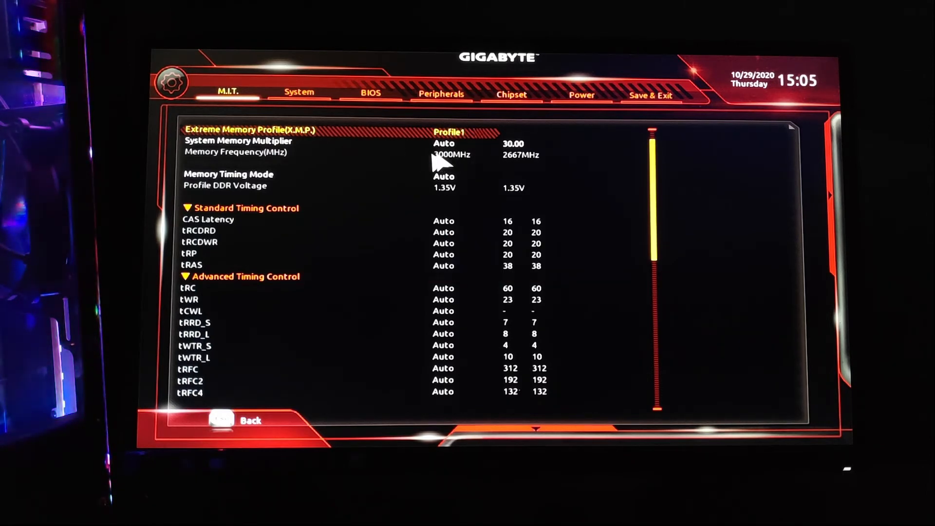
mouse_move(477, 167)
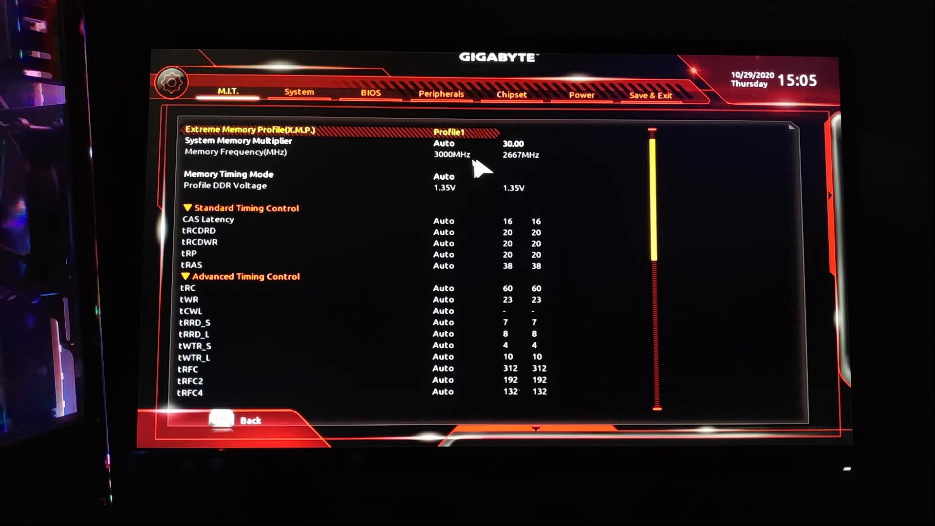
mouse_move(498, 181)
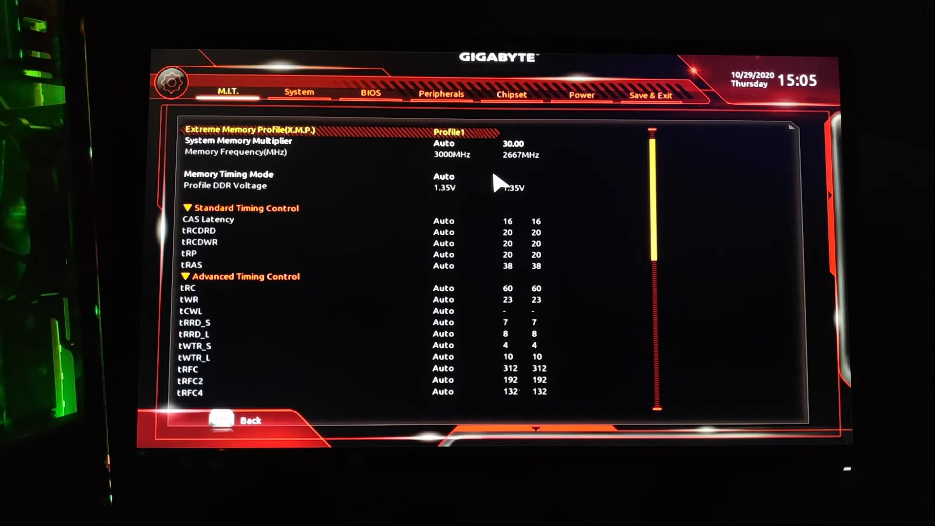
mouse_move(483, 182)
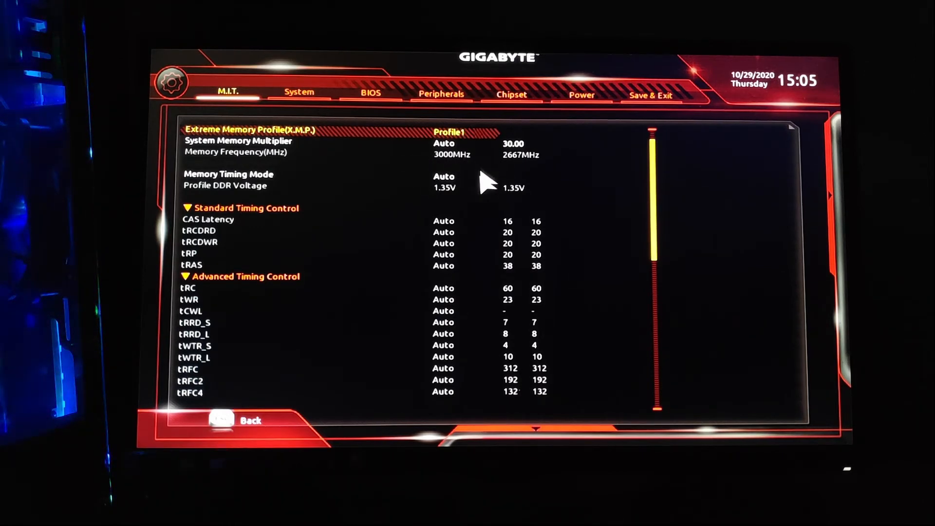
mouse_move(470, 206)
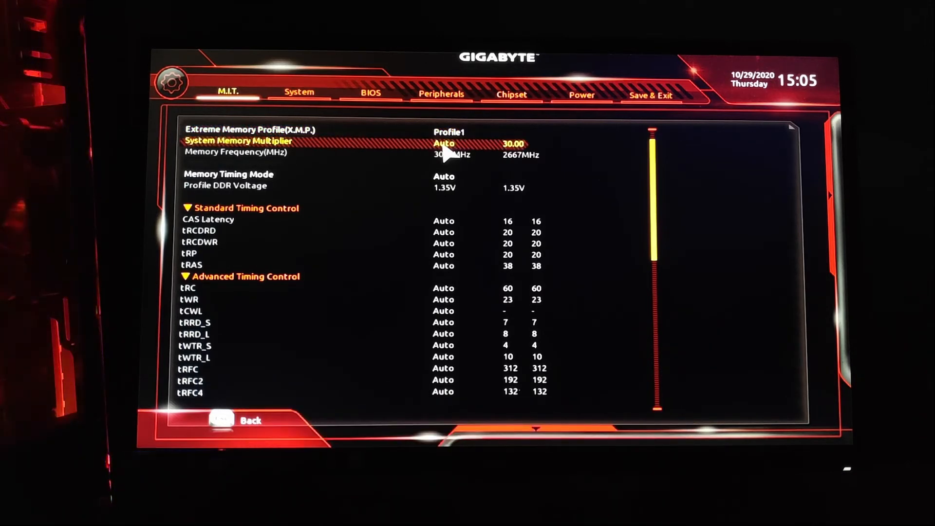
mouse_move(471, 215)
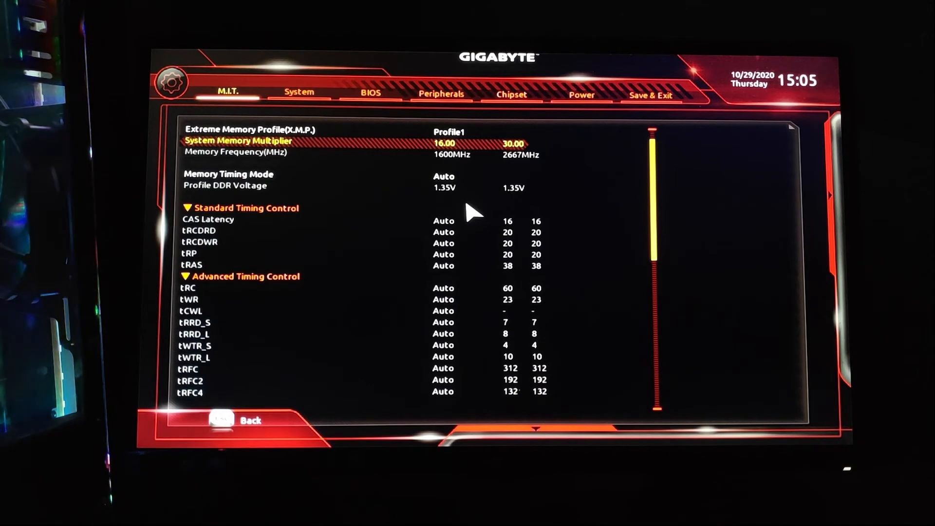
key(Up)
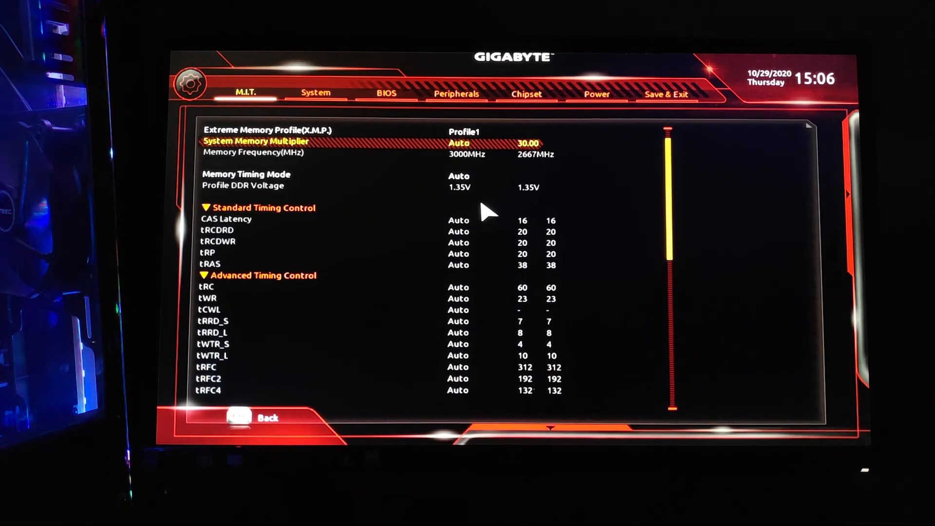
mouse_move(599, 161)
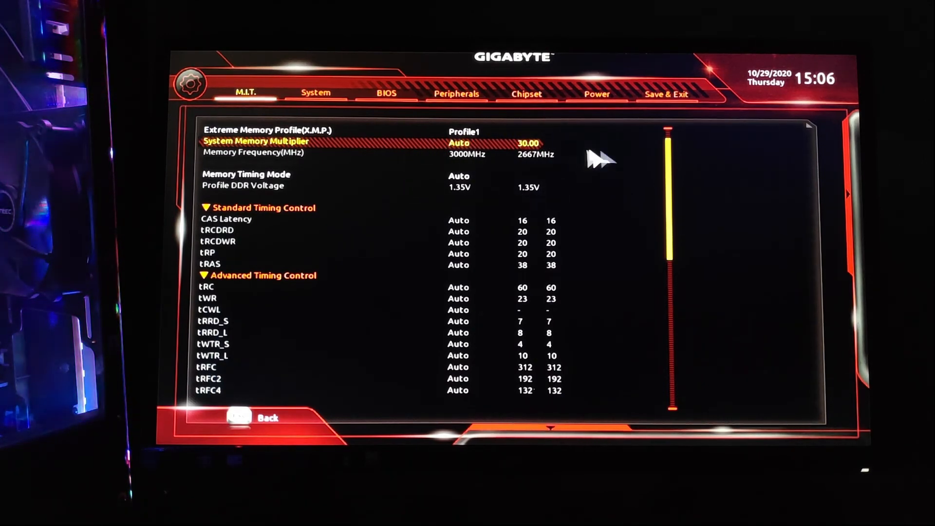
mouse_move(667, 98)
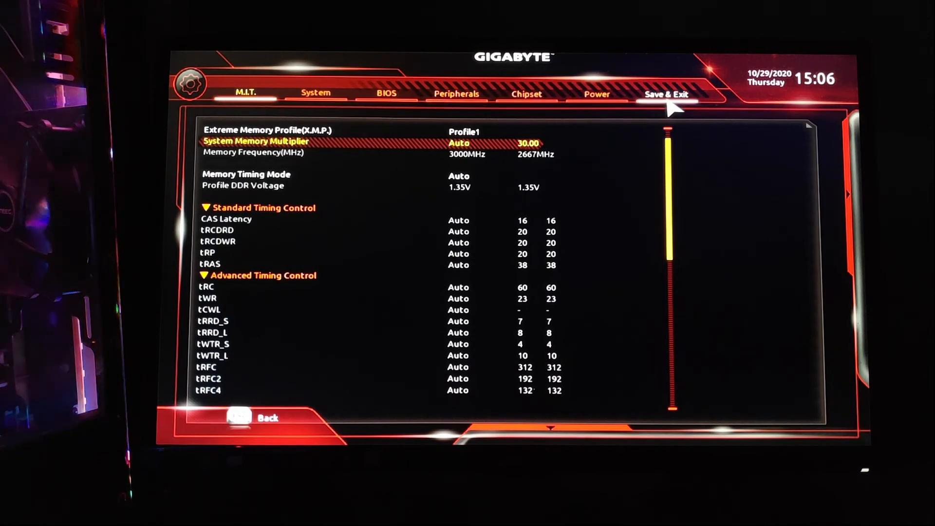
- Save & Exit Setup and confirm the save-and-reset to reboot into Windows
click(666, 93)
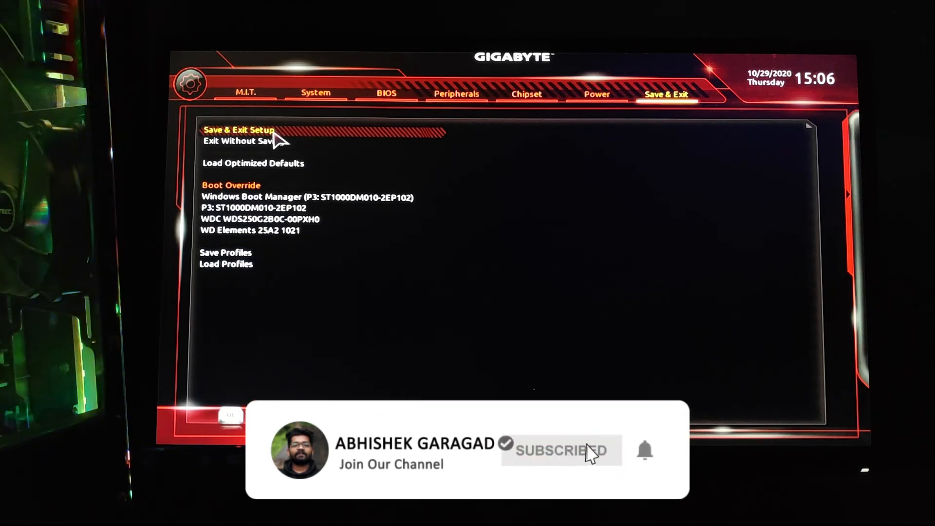
click(237, 130)
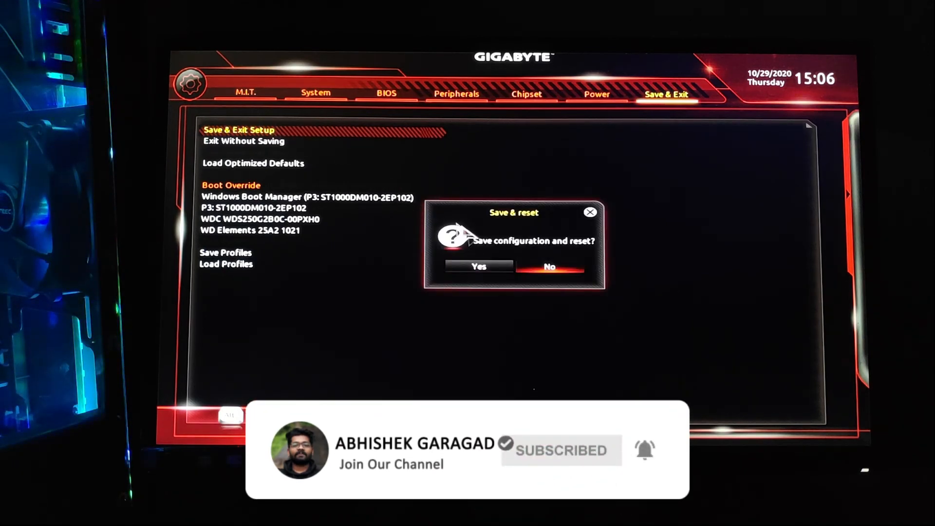
click(478, 267)
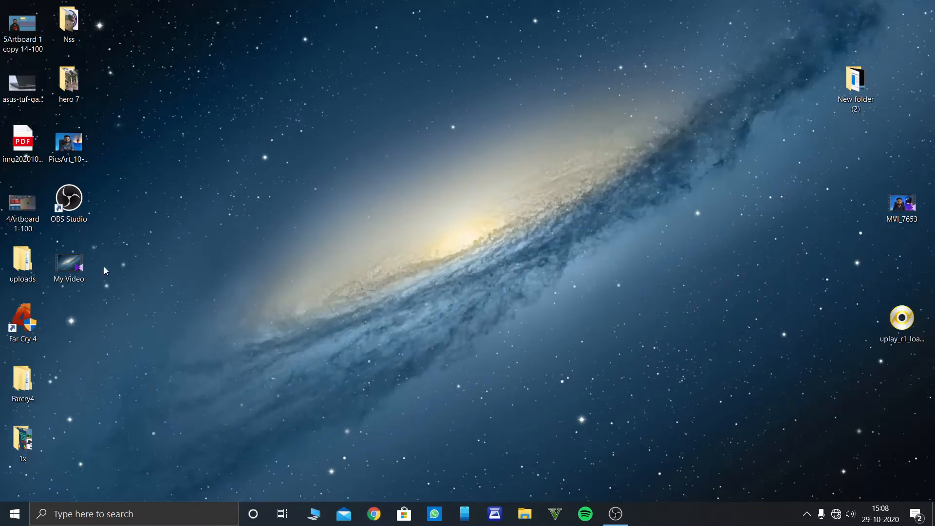
mouse_move(254, 112)
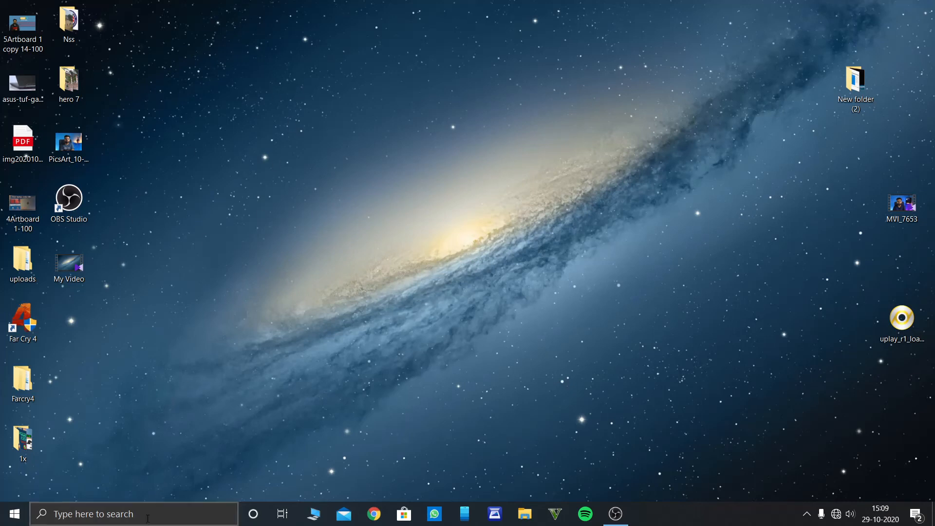
- Search for cmd again and launch Command Prompt as administrator
text(cmd)
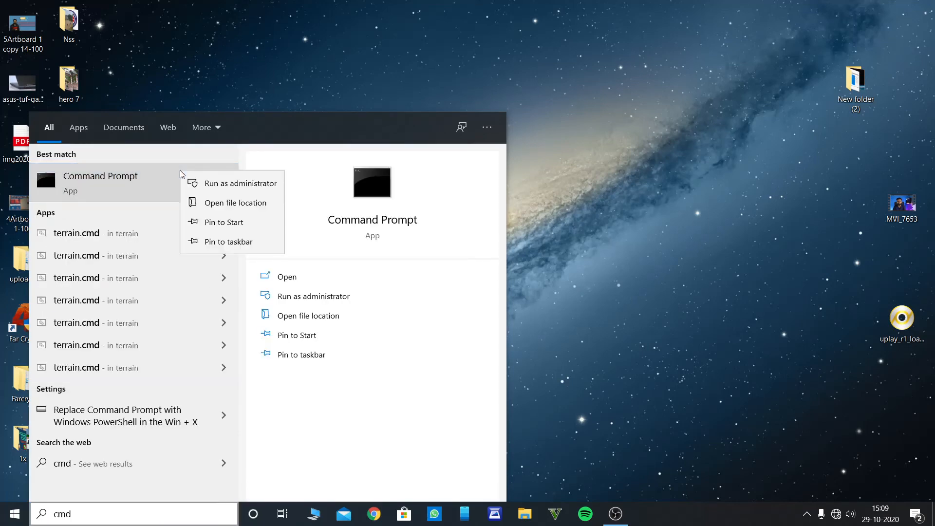
click(241, 183)
text(wmic)
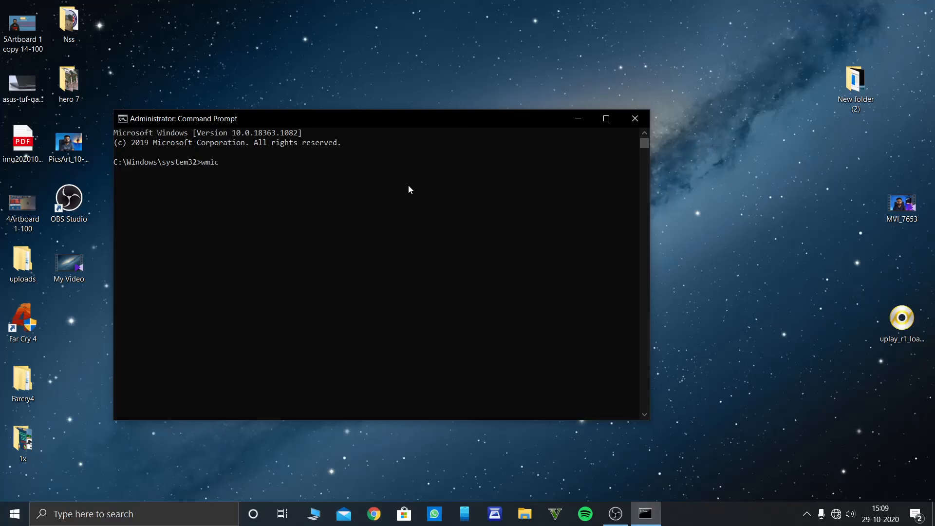
- Run wmic memorychip get speed, now reporting 3000 for both modules
text(m)
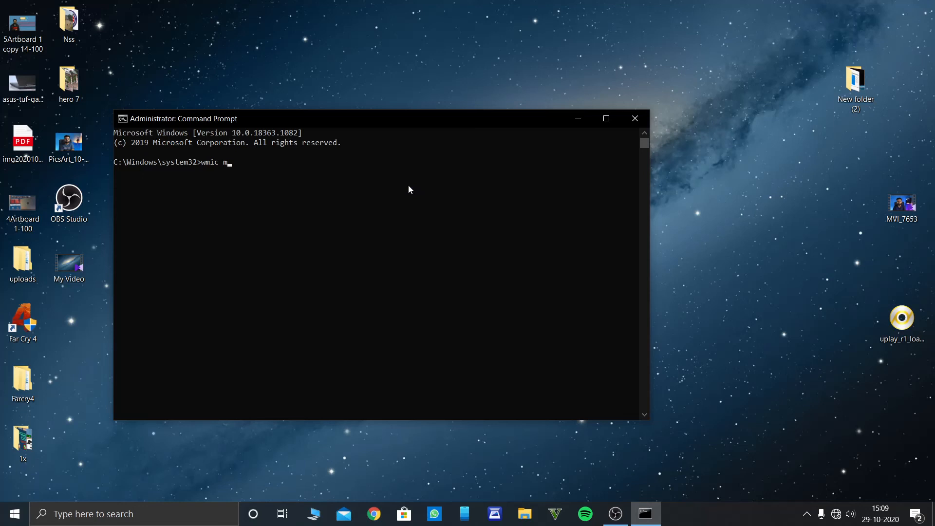
text(emory)
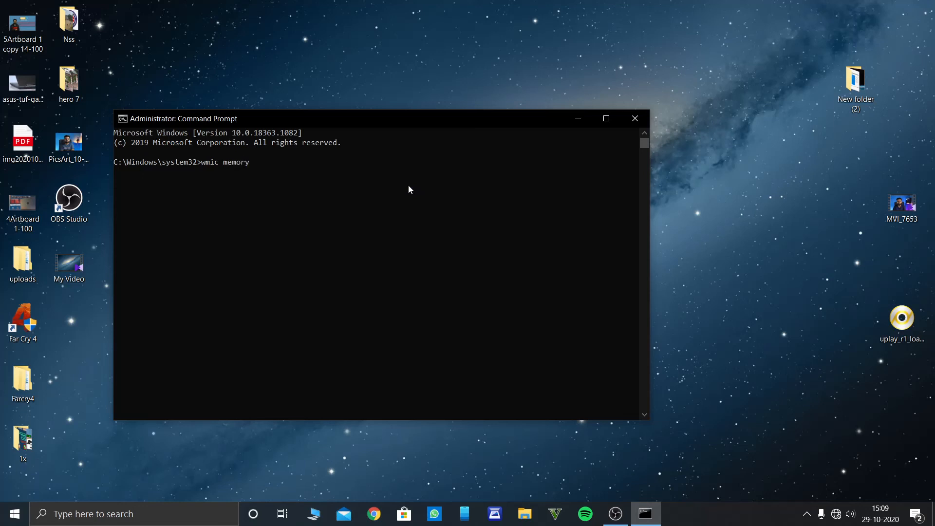
text(chip)
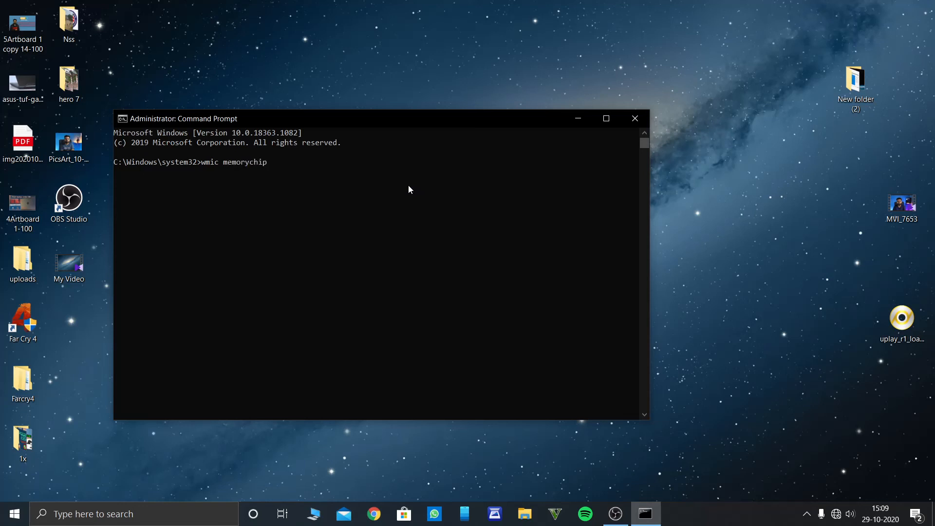
text(get)
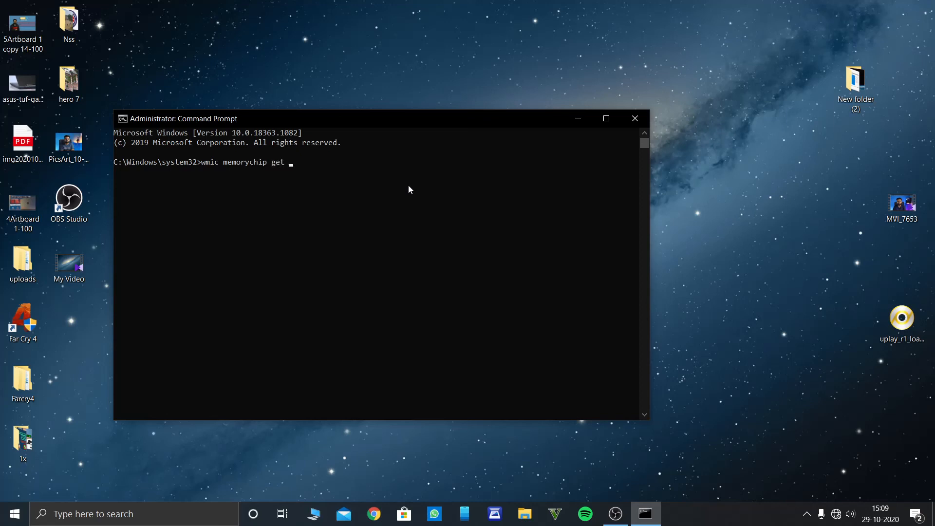
text(spee)
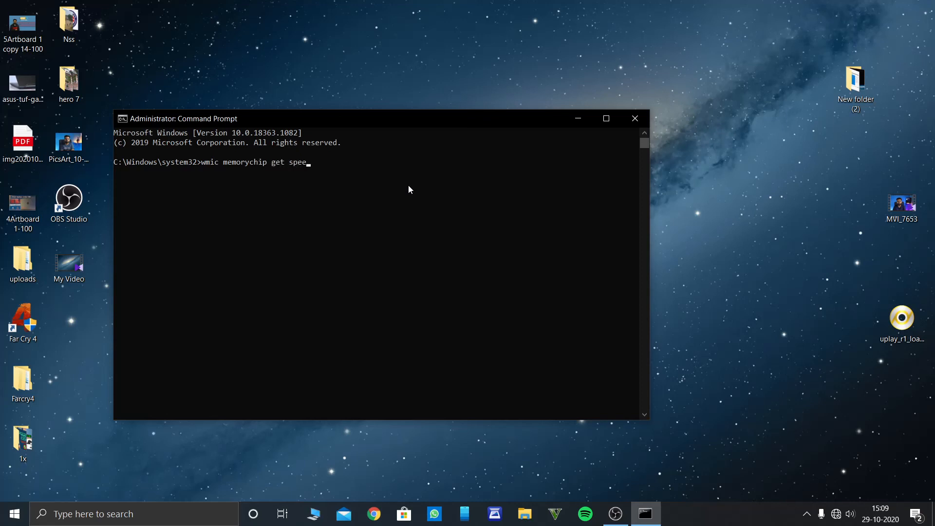
key(Return)
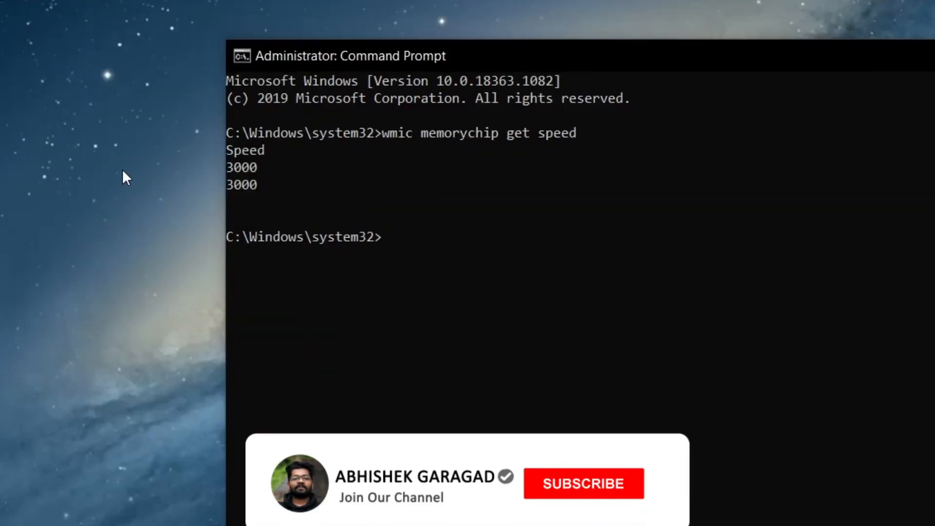
click(583, 483)
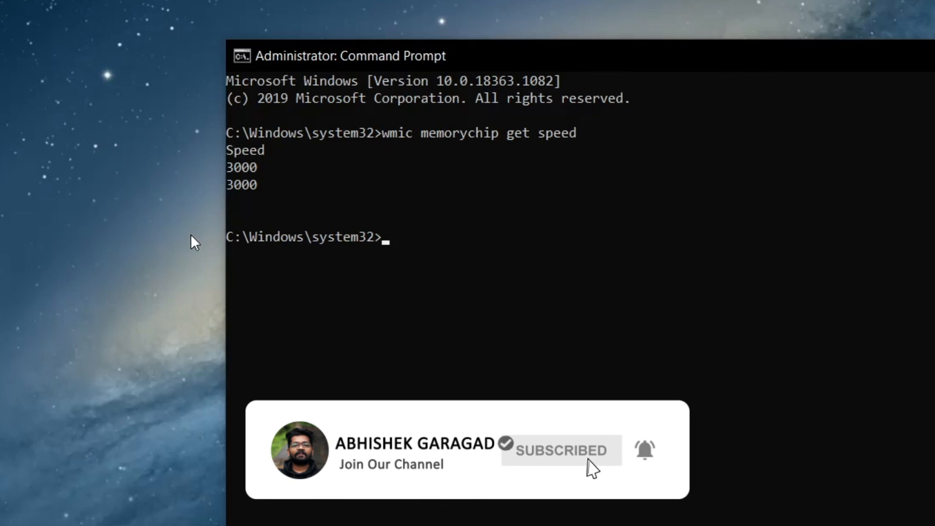
click(824, 147)
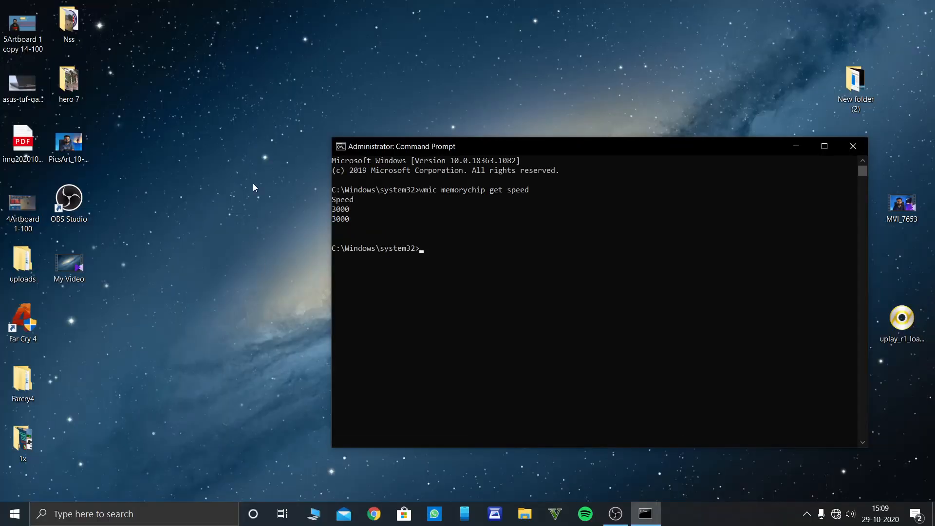
mouse_move(289, 253)
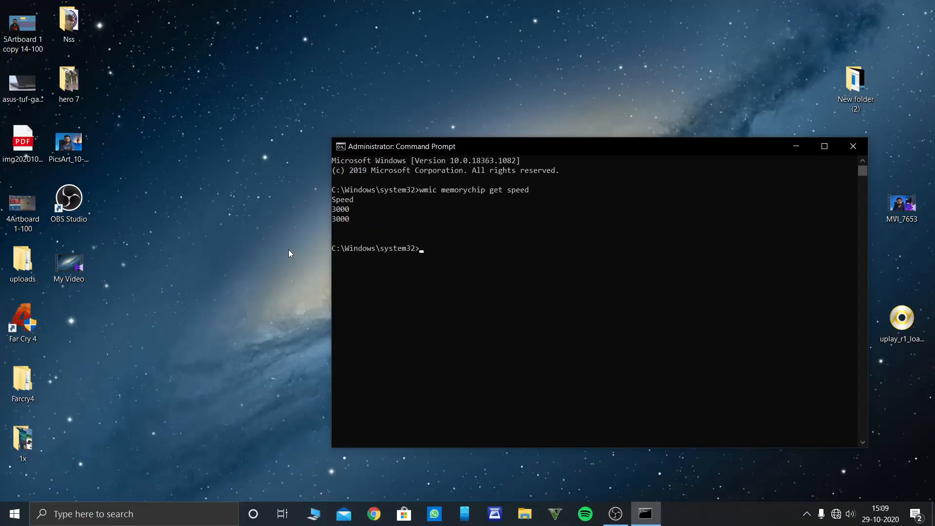